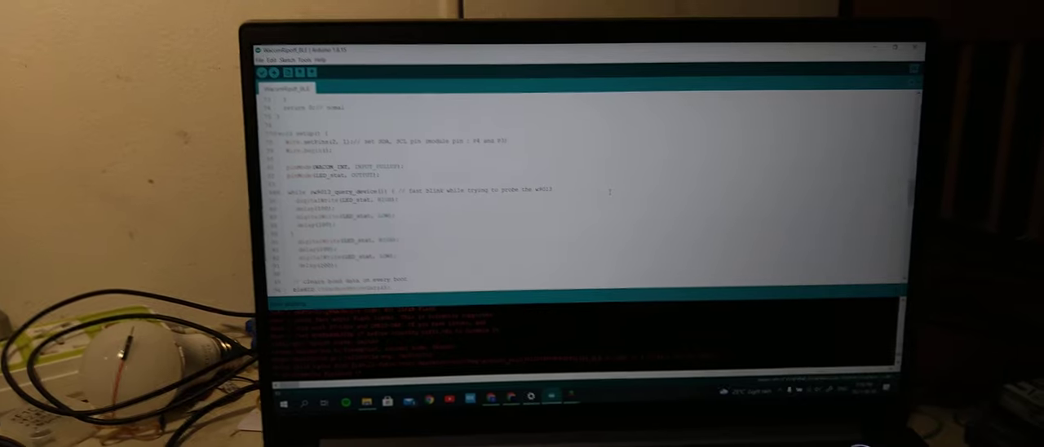
{"action": "scroll", "scroll_direction": "down", "scroll_amount": 3}
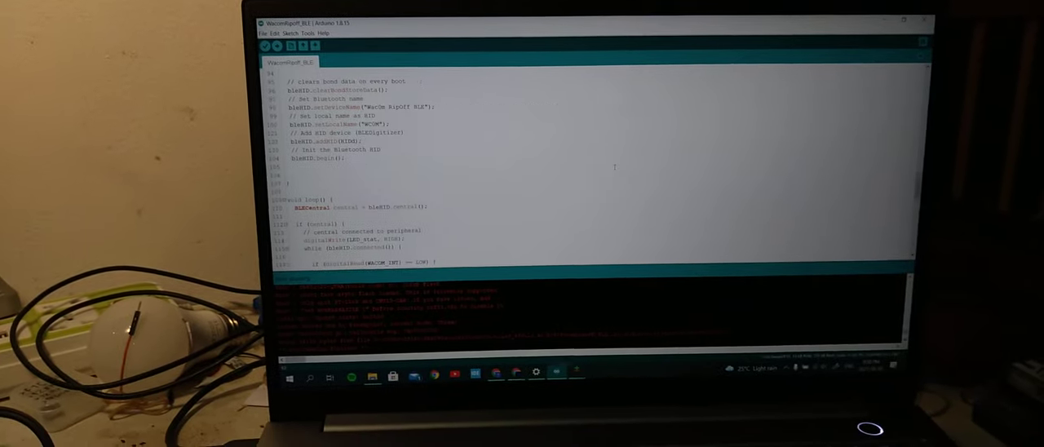